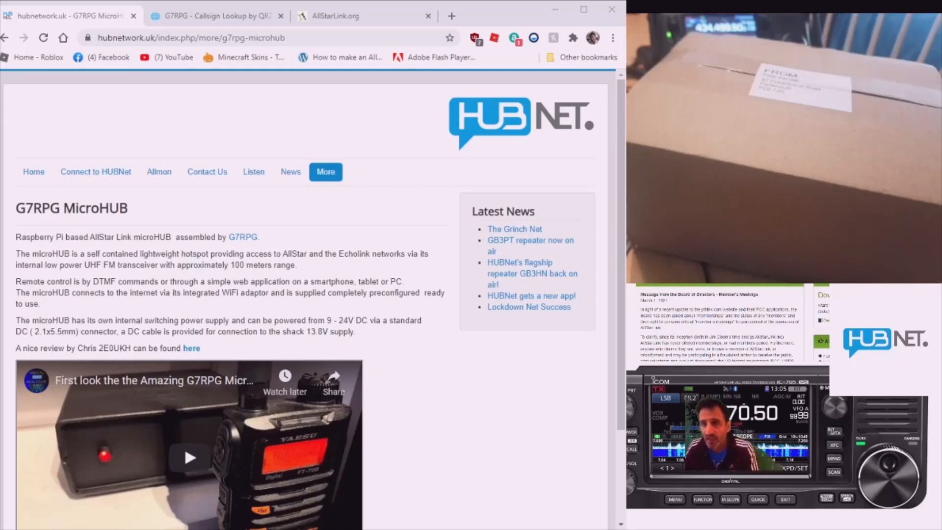
View the AllStarLink.org home page, then the QRZ callsign lookup page for G7RPG.
click(336, 16)
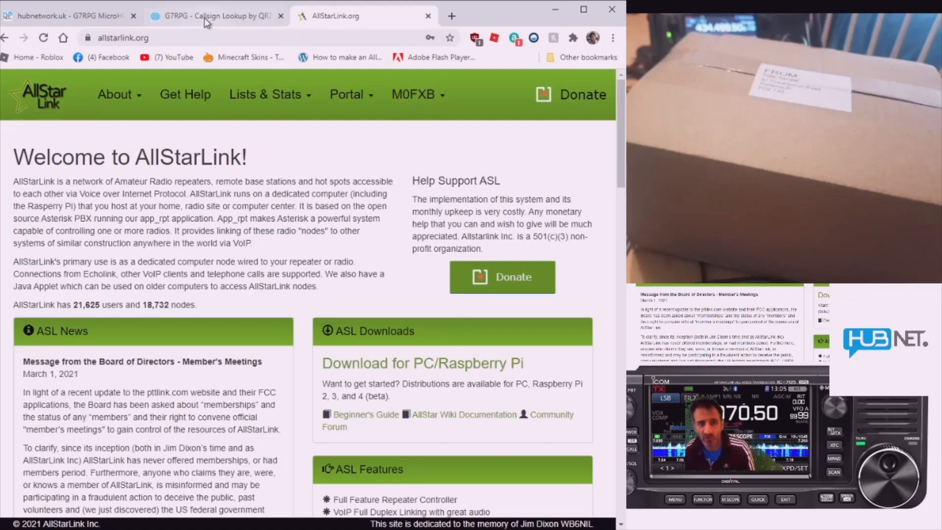
click(213, 15)
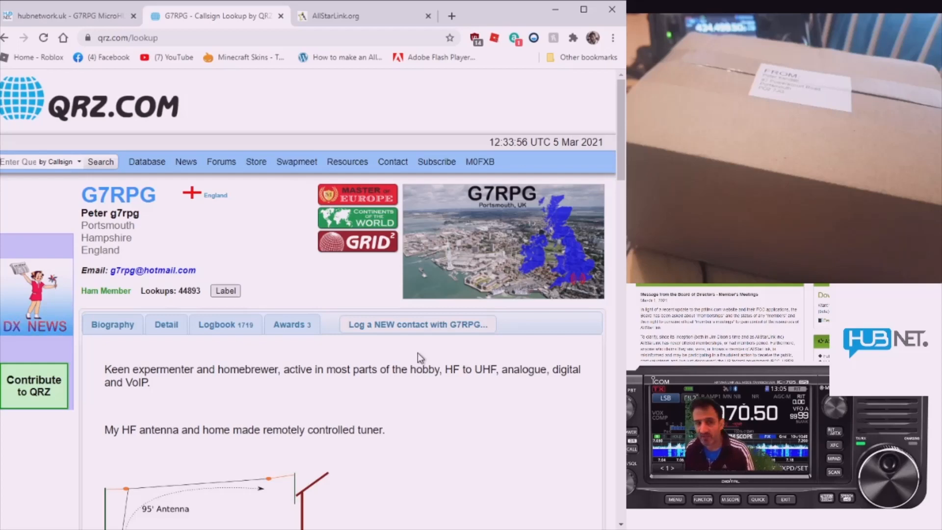
Return to the HUBNet G7RPG MicroHUB page.
click(69, 16)
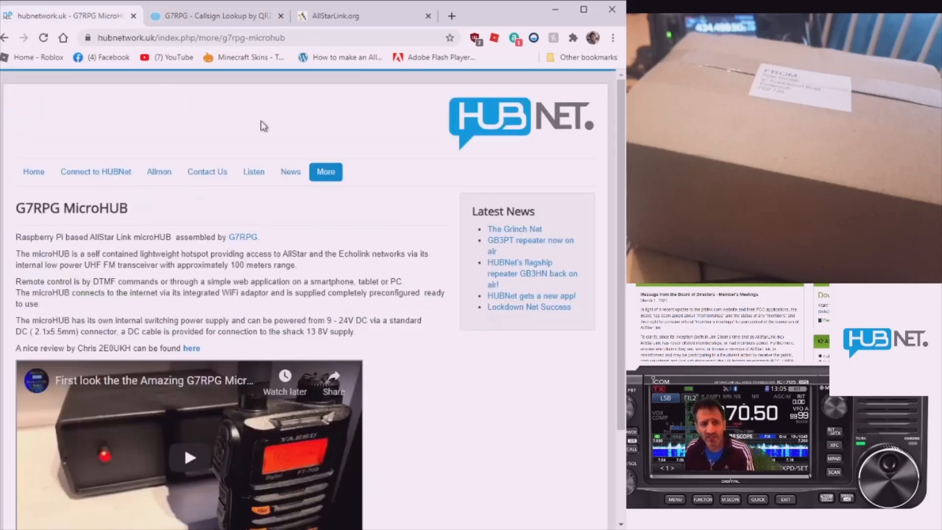
mouse_move(449, 328)
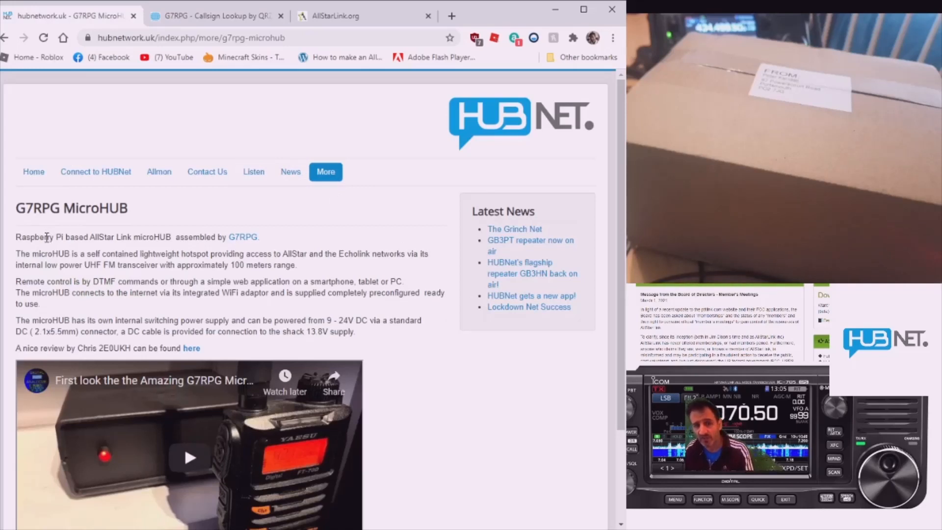
mouse_move(189, 457)
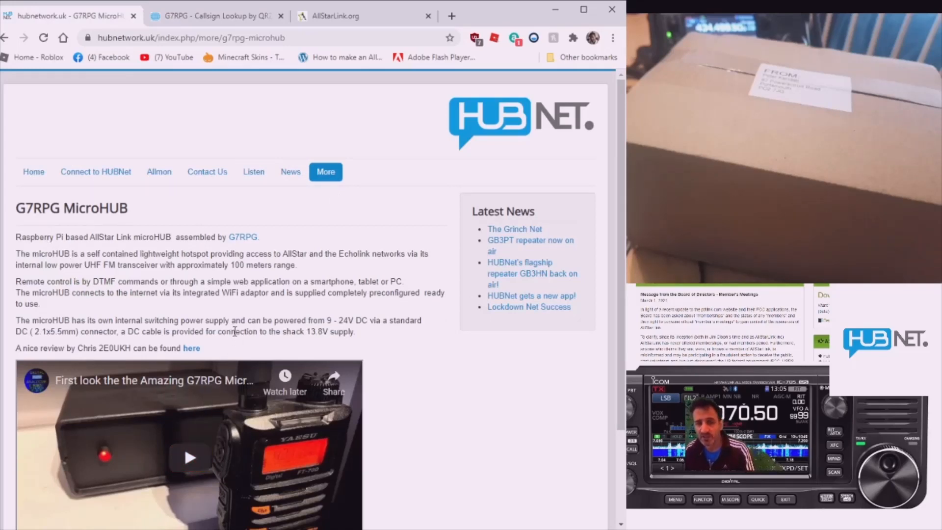
mouse_move(315, 205)
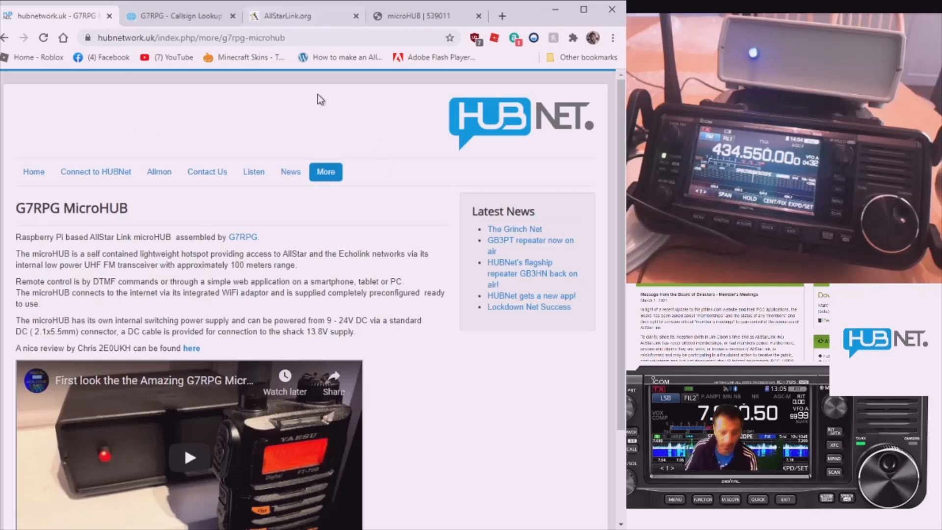
mouse_move(408, 16)
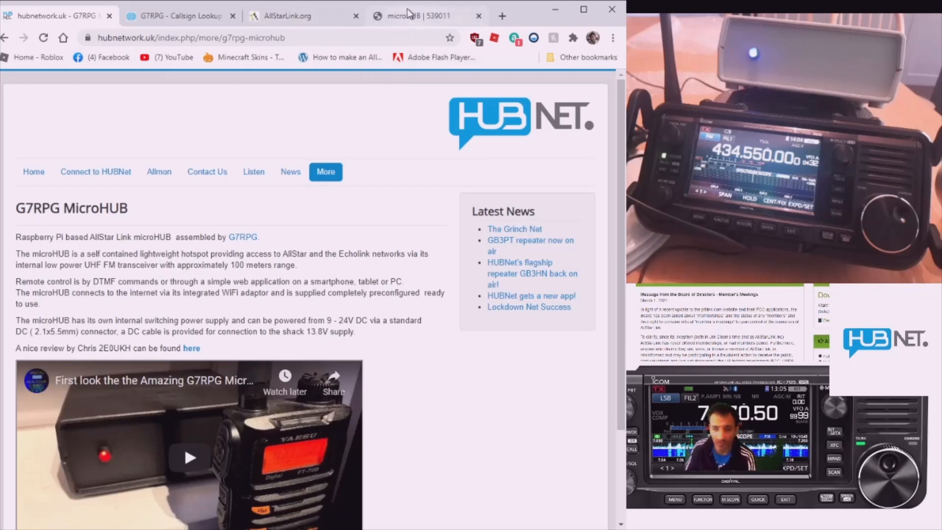
click(421, 16)
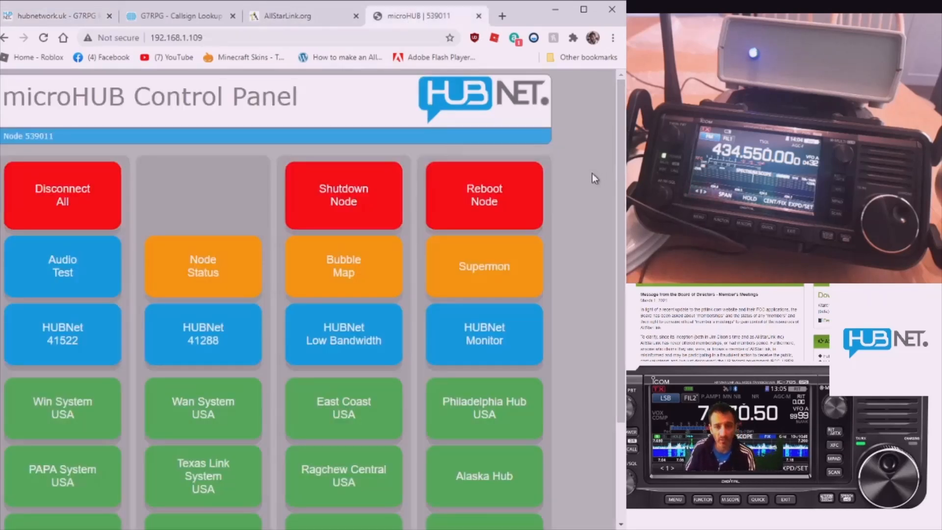
mouse_move(605, 185)
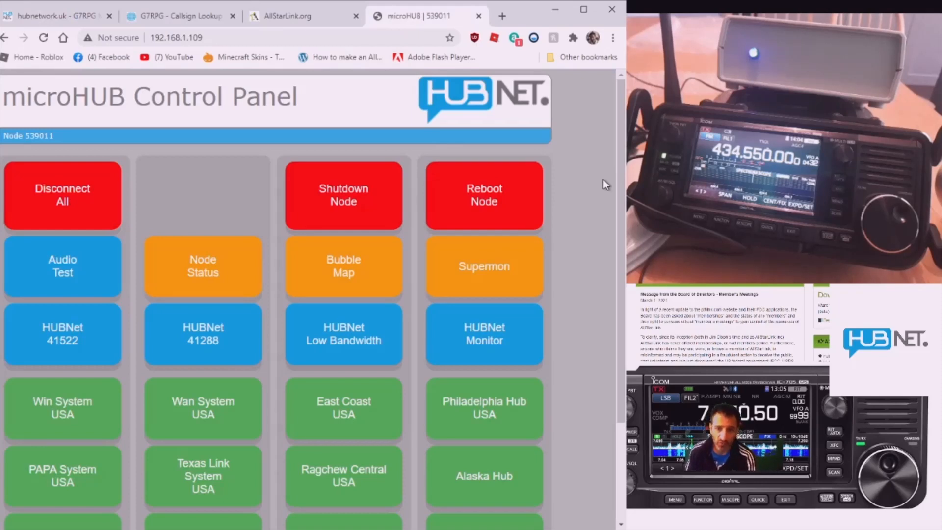
mouse_move(574, 165)
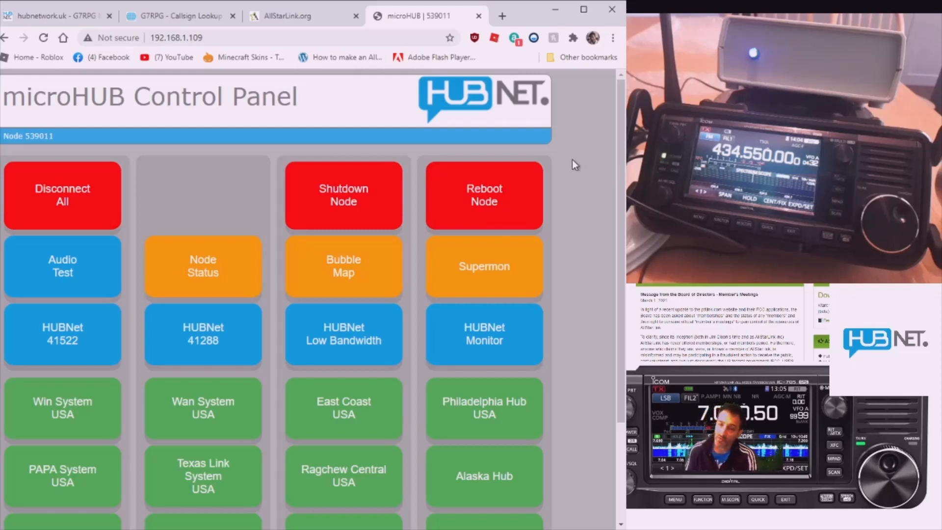
mouse_move(513, 237)
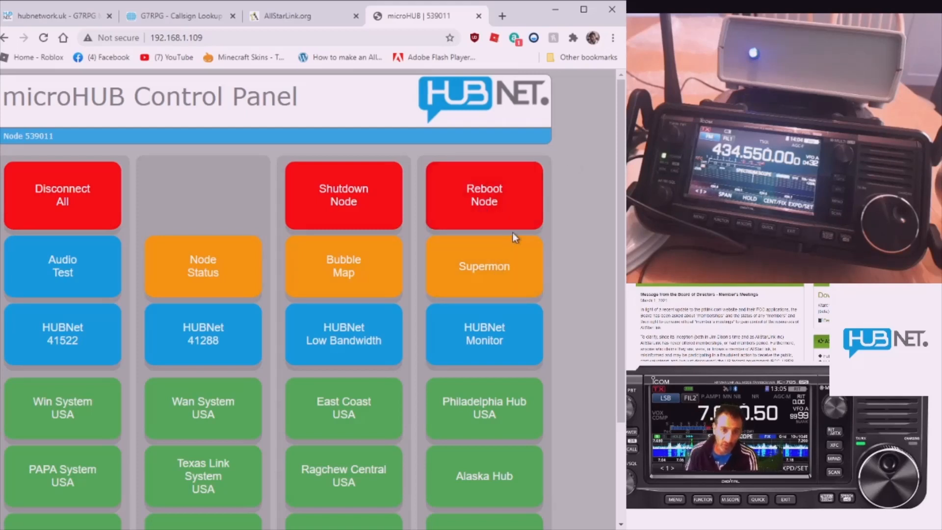
mouse_move(443, 293)
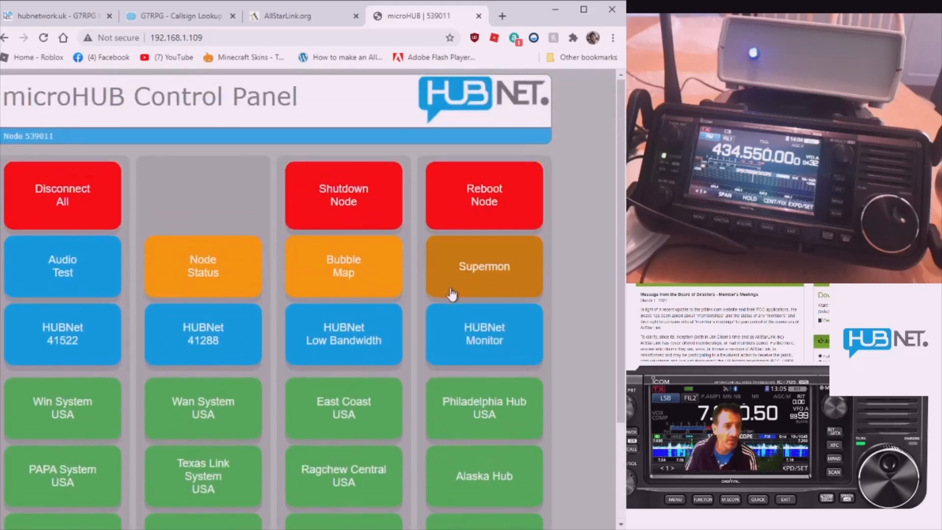
mouse_move(581, 167)
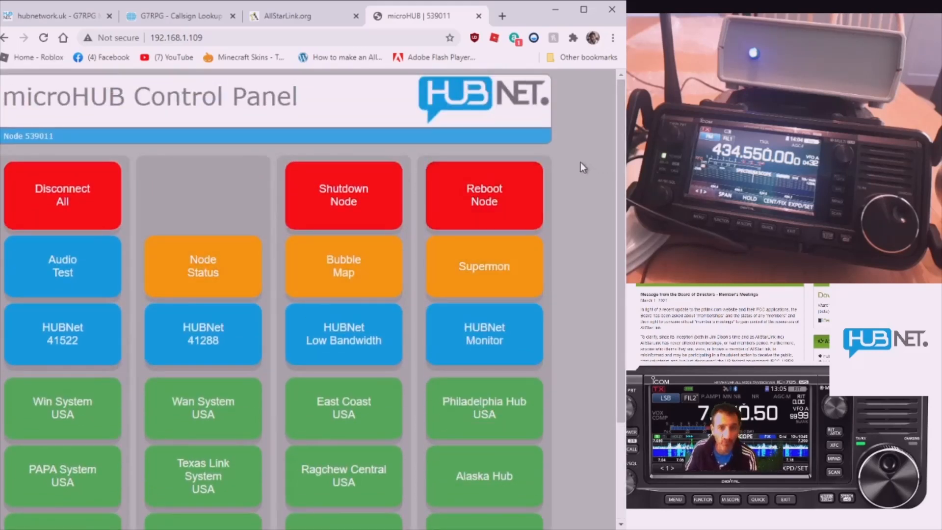
mouse_move(37, 257)
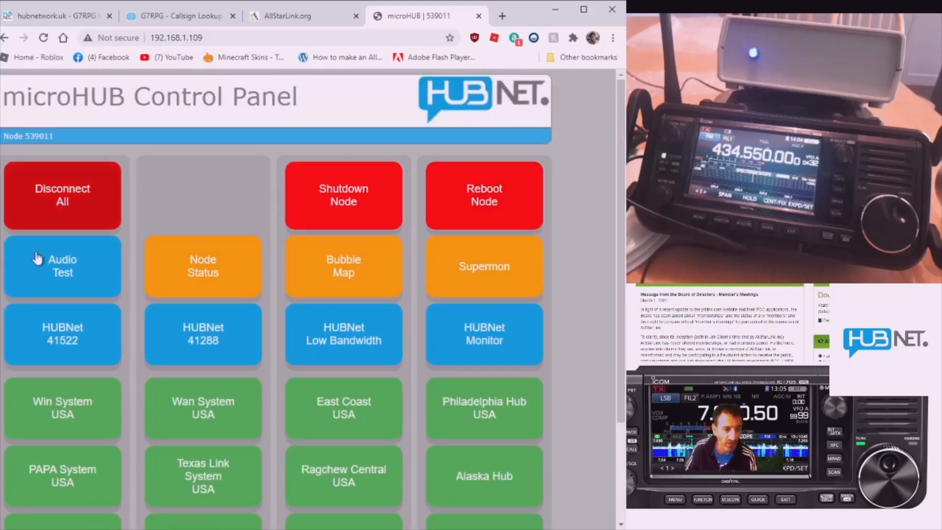
mouse_move(148, 300)
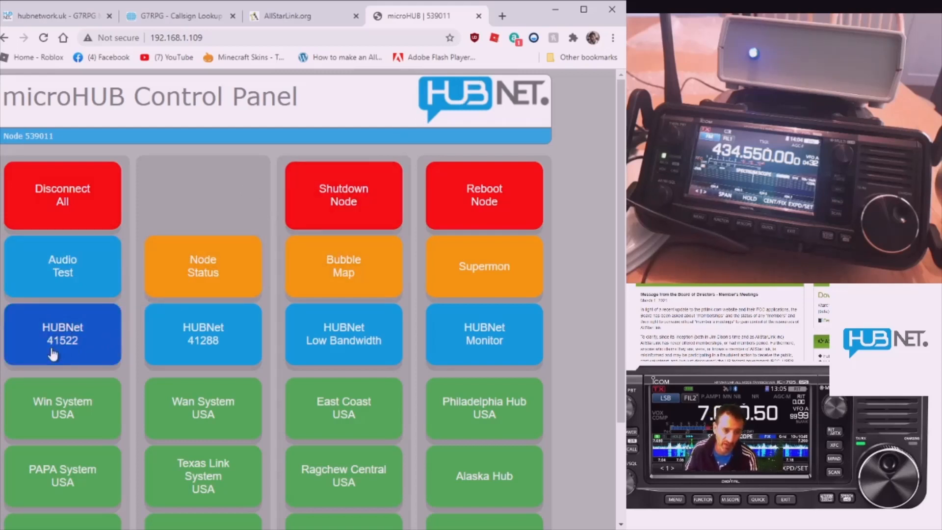
mouse_move(609, 232)
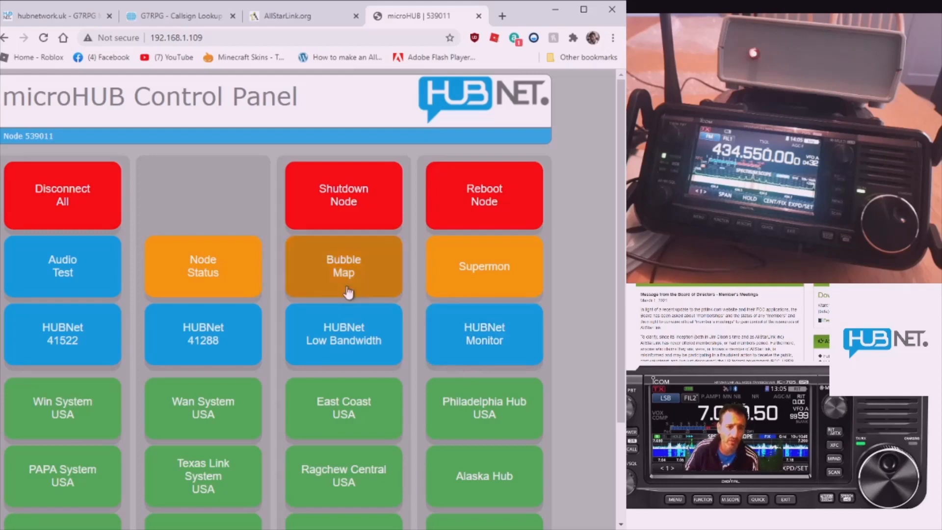
scroll(down, 3)
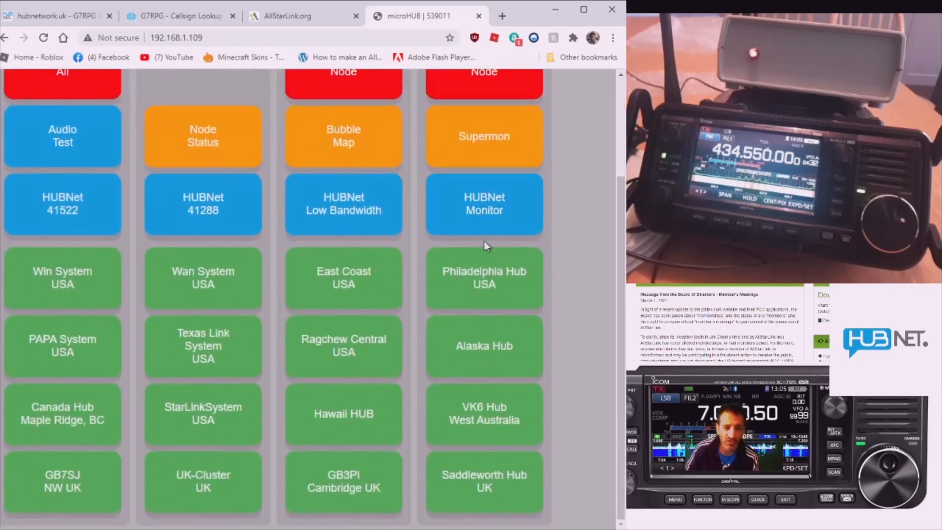
scroll(up, 3)
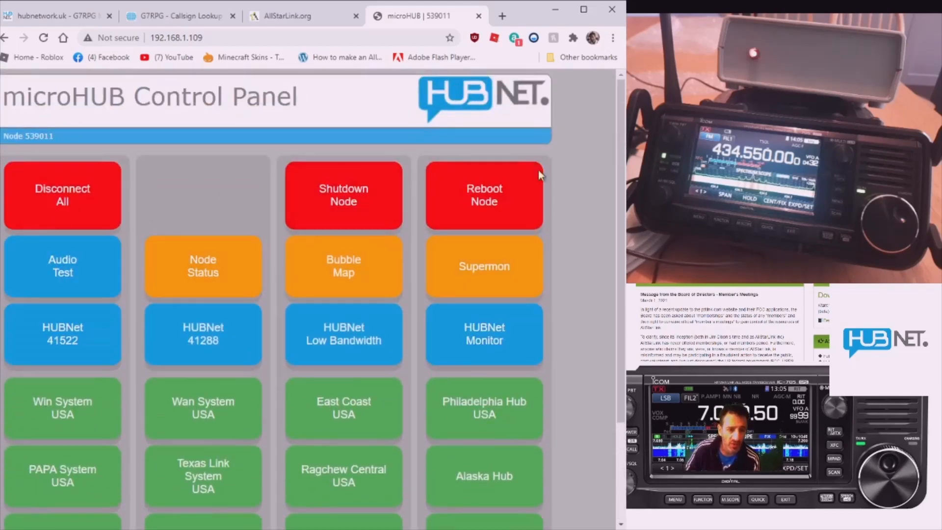
scroll(down, 3)
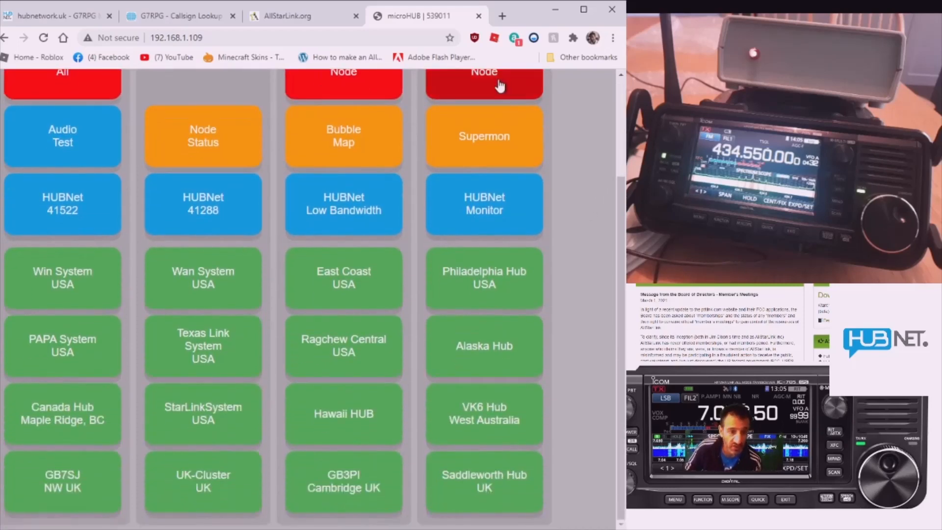
mouse_move(584, 352)
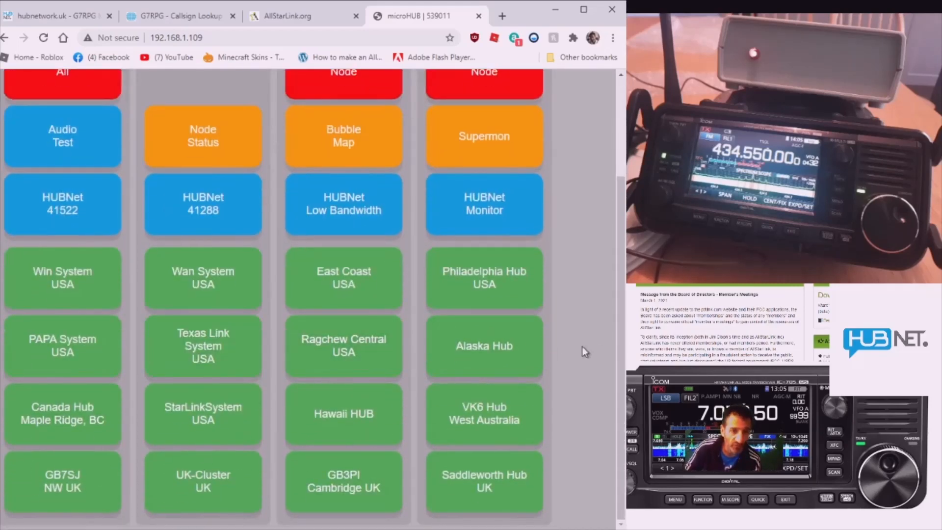
scroll(up, 3)
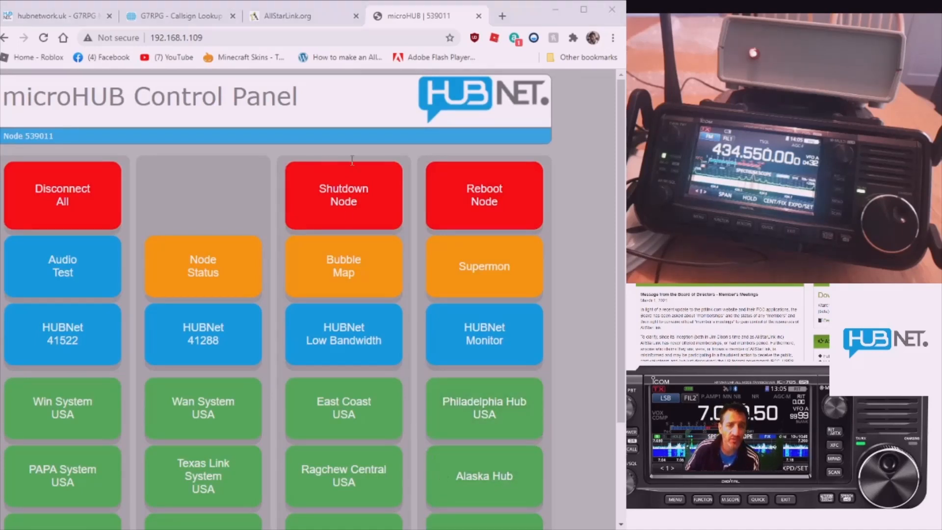
mouse_move(550, 175)
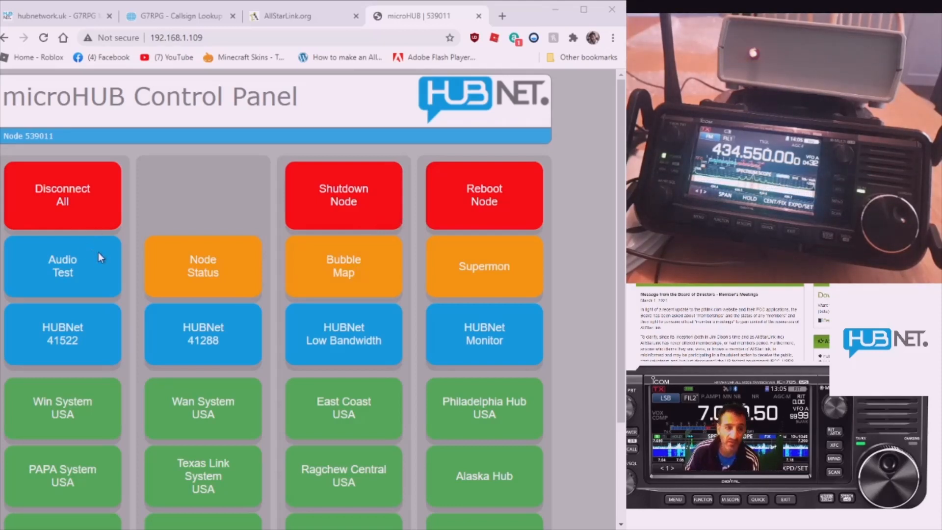
mouse_move(344, 261)
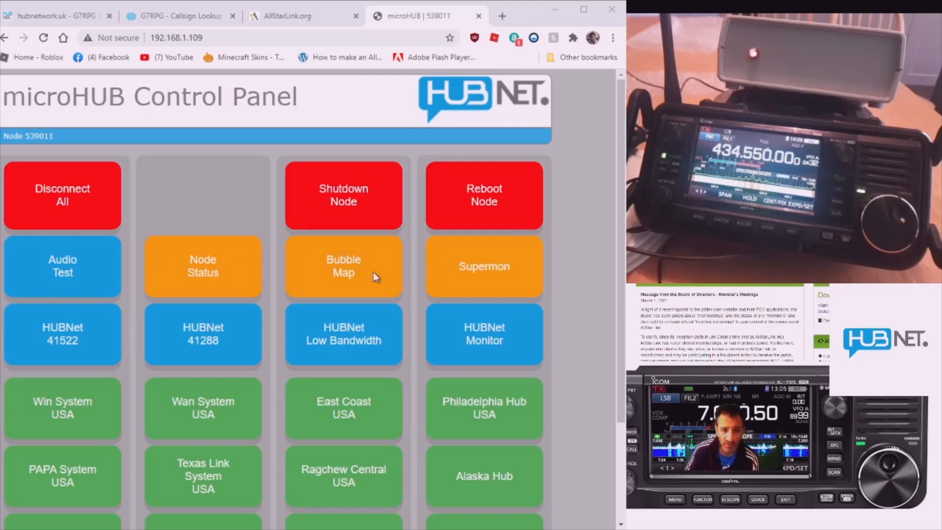
mouse_move(418, 234)
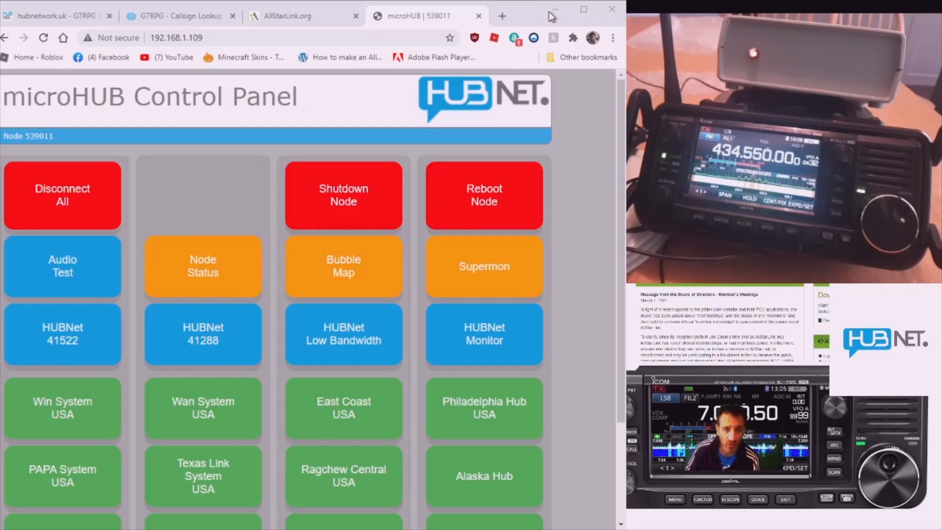
mouse_move(264, 338)
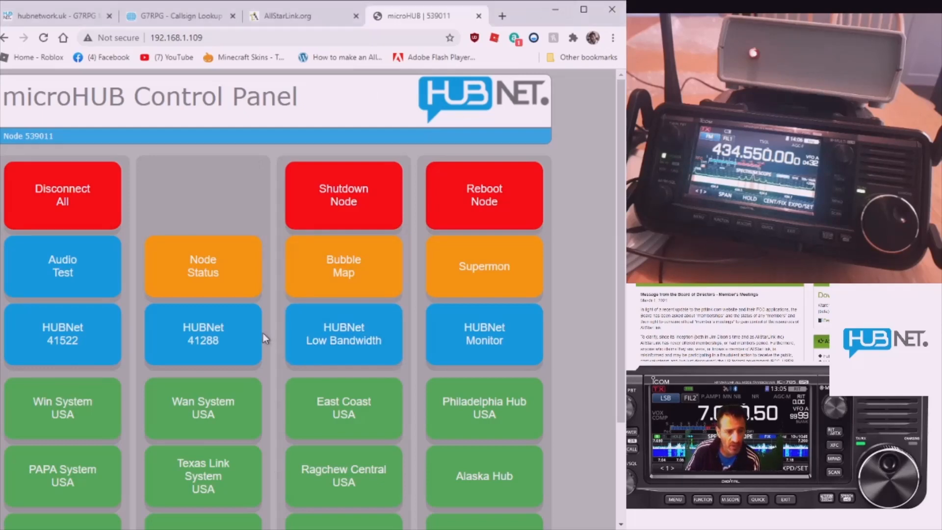
mouse_move(249, 240)
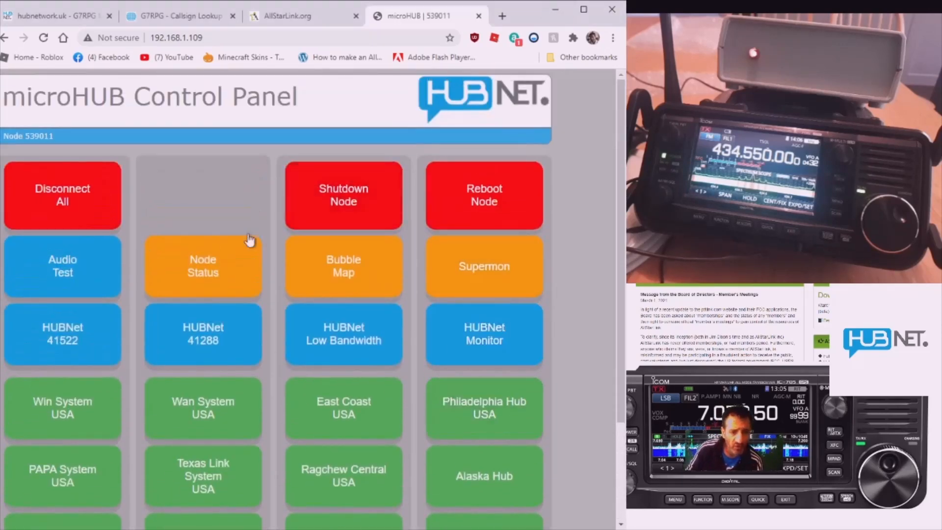
mouse_move(156, 370)
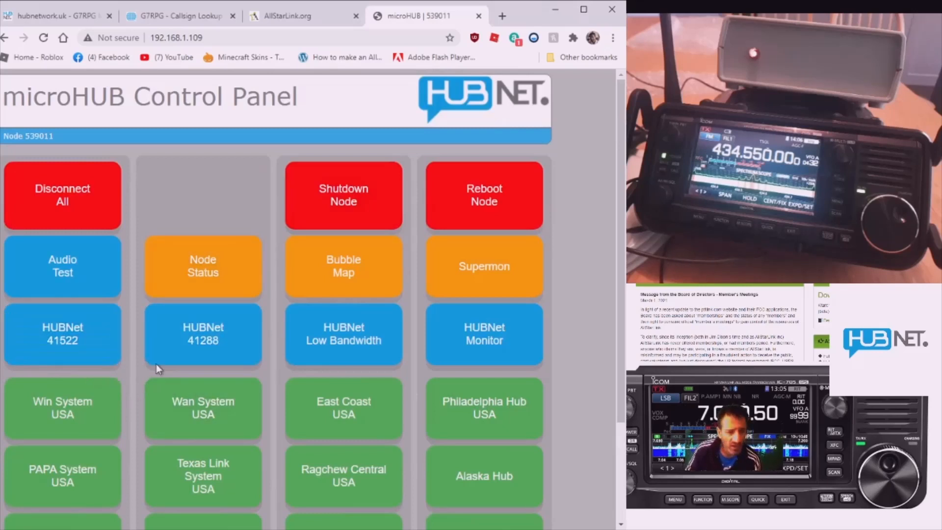
scroll(down, 3)
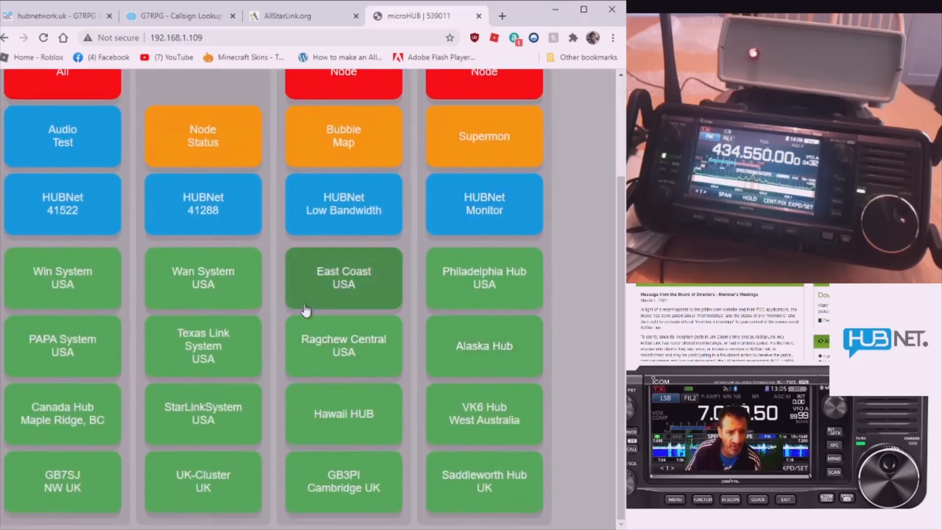
mouse_move(177, 433)
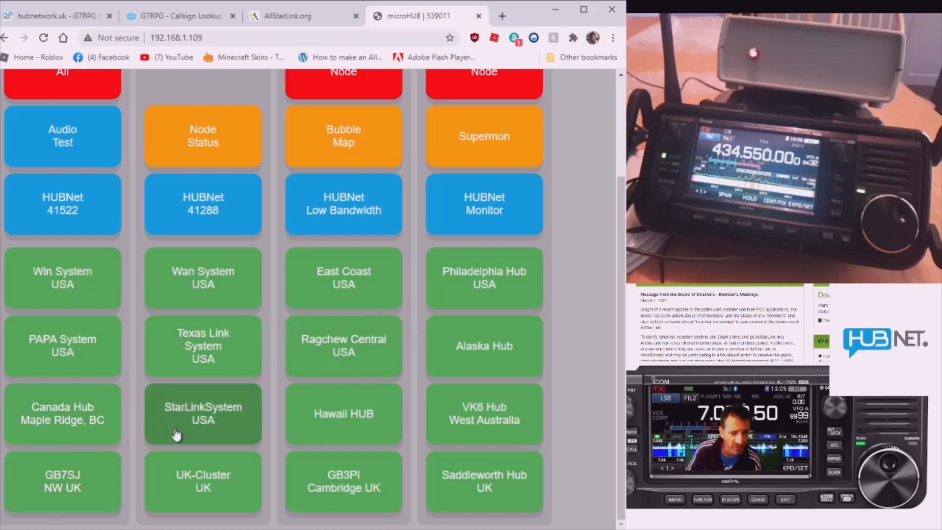
mouse_move(202, 347)
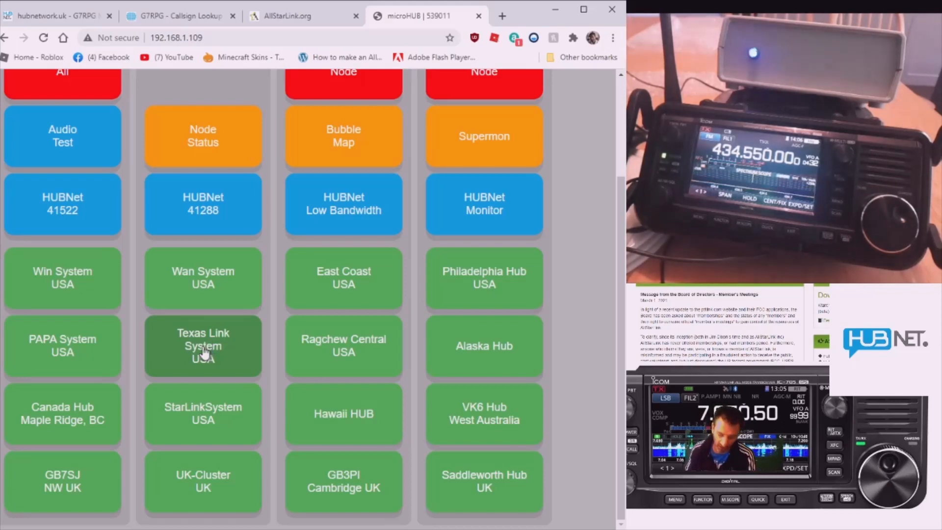
mouse_move(274, 350)
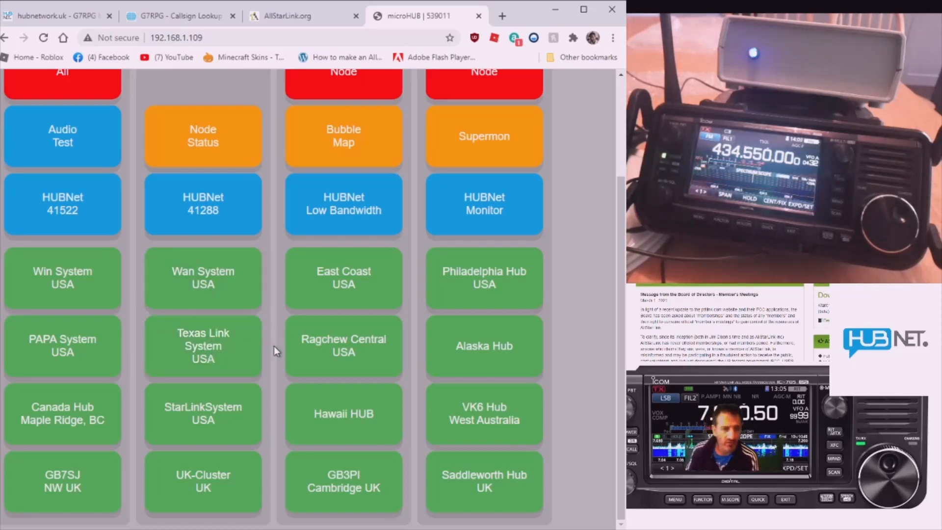
scroll(up, 3)
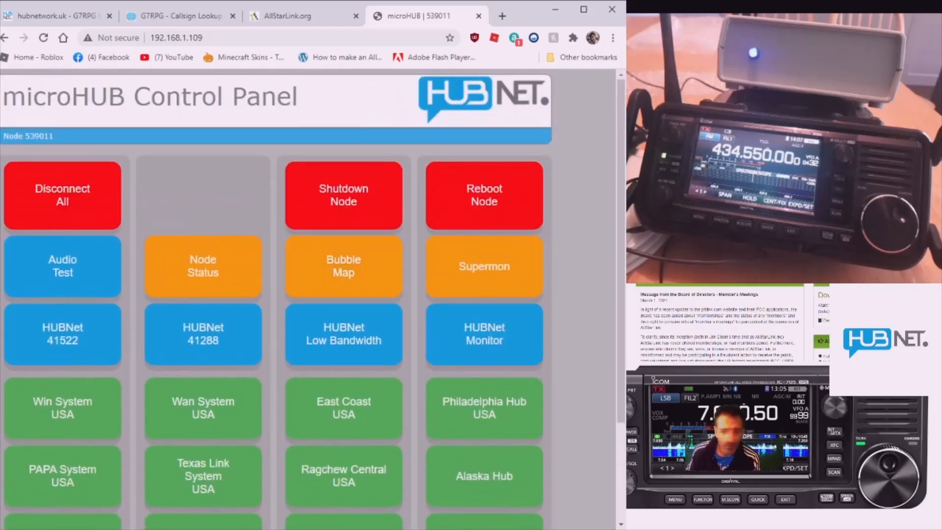
scroll(down, 3)
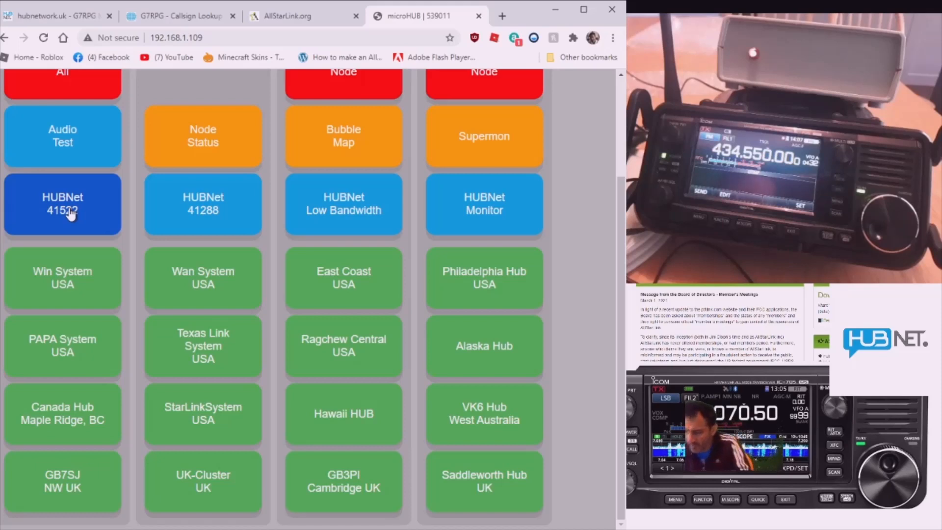
mouse_move(89, 218)
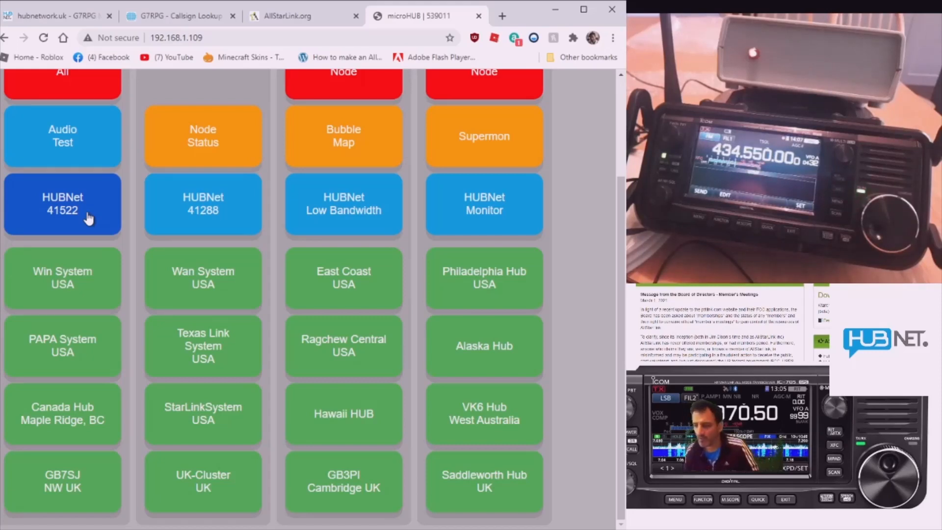
mouse_move(517, 70)
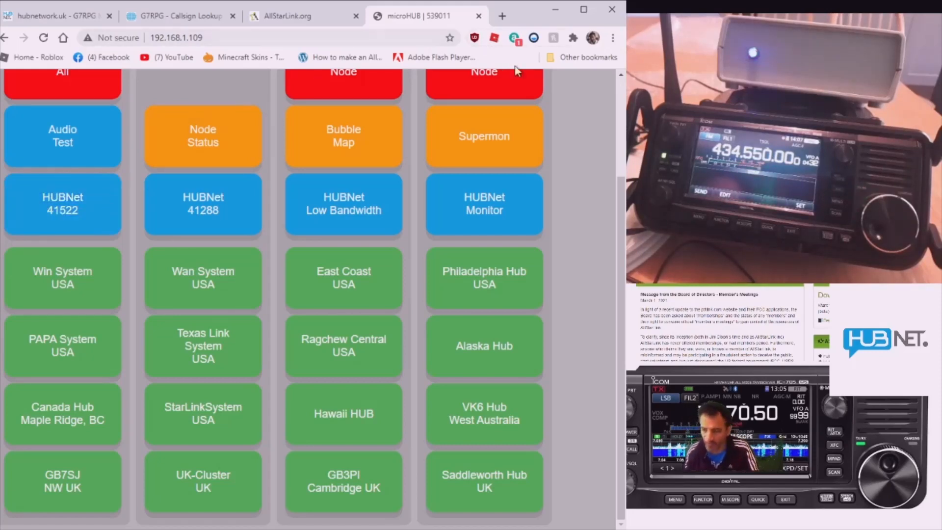
mouse_move(595, 277)
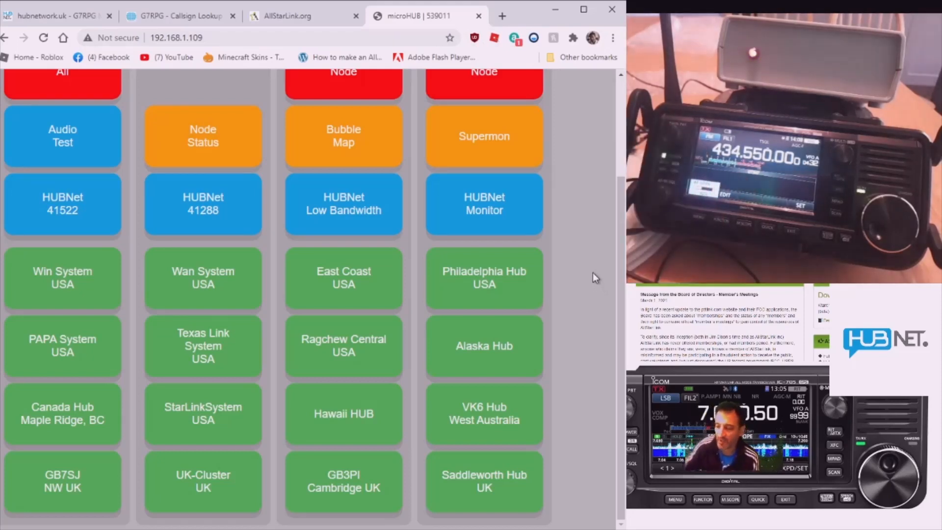
mouse_move(538, 174)
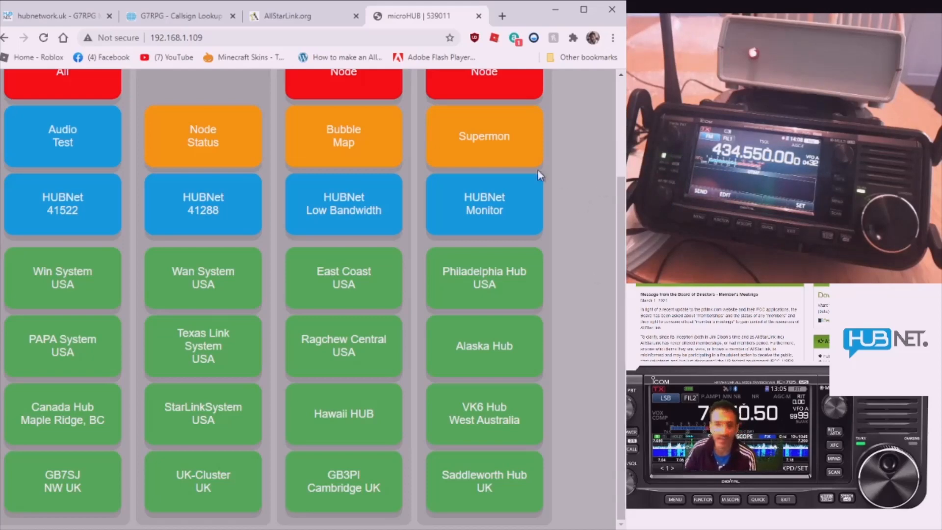
Scroll back to the top of the microHUB Control Panel for node 539011.
scroll(up, 3)
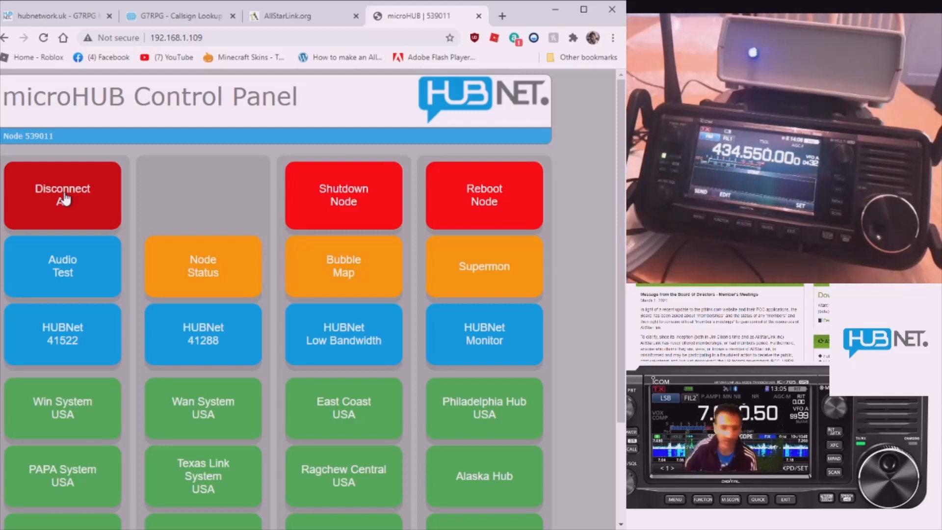
mouse_move(62, 266)
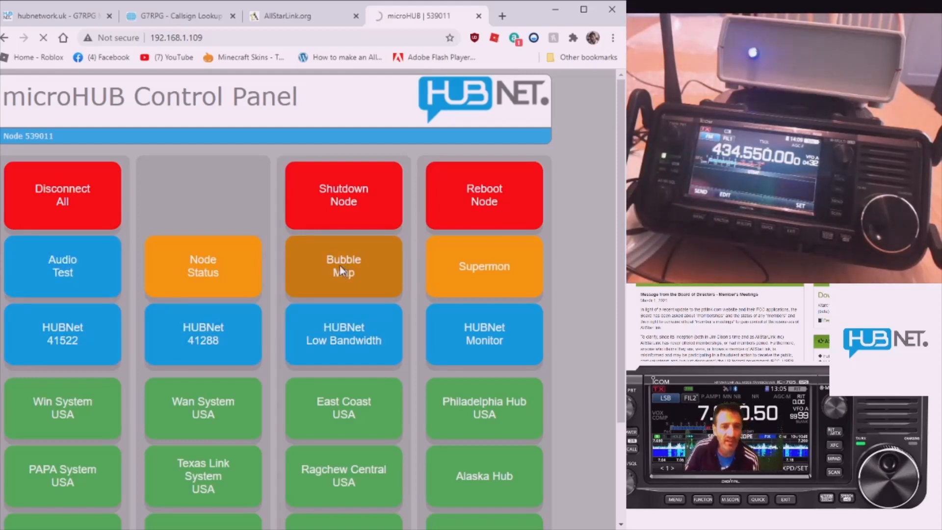
Show the bubble map of node 539011's links to the HUBNet Audio Test Server (40894).
click(343, 266)
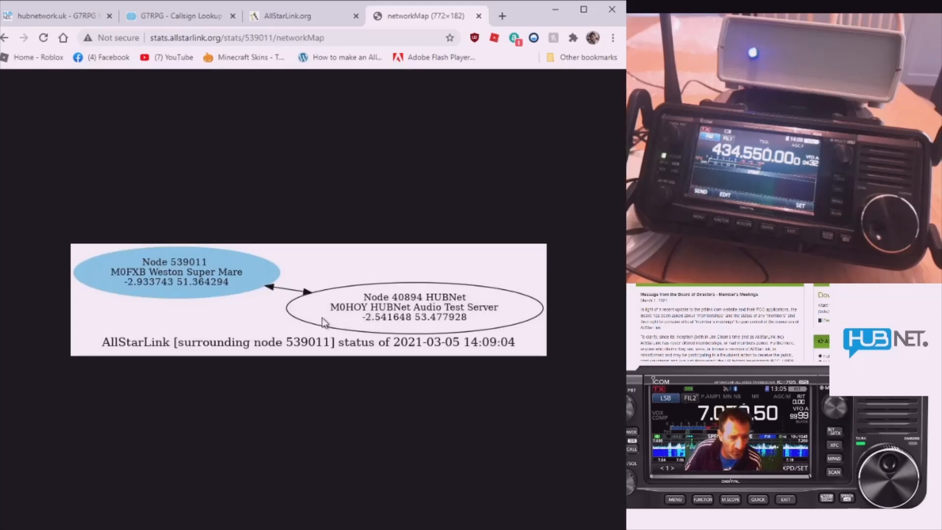
mouse_move(232, 267)
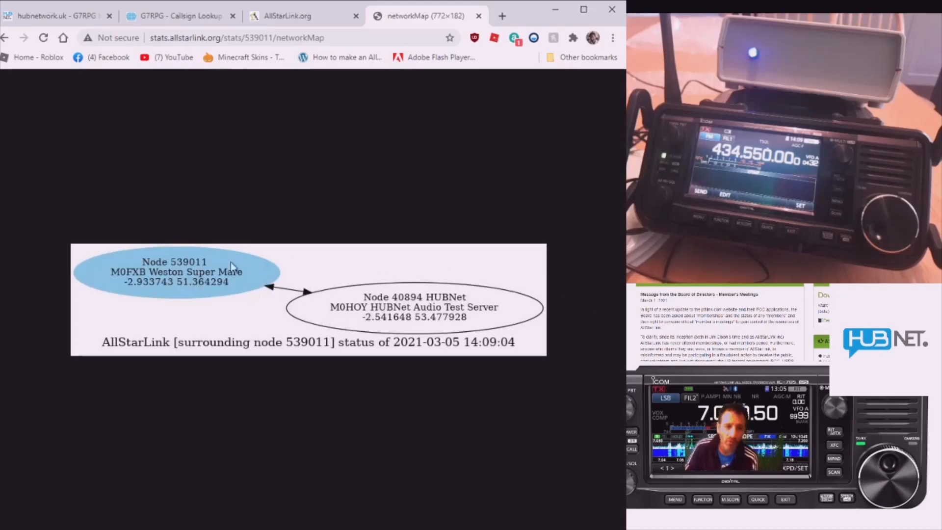
mouse_move(386, 224)
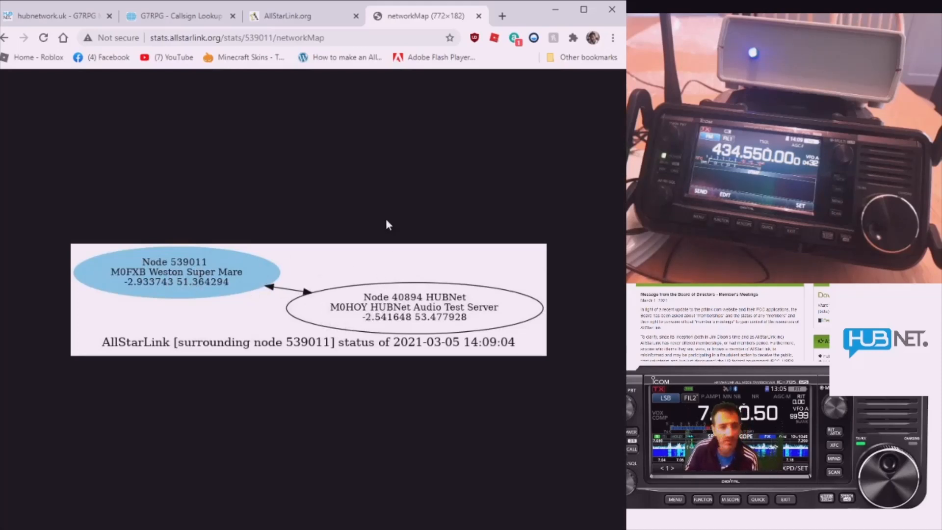
mouse_move(269, 157)
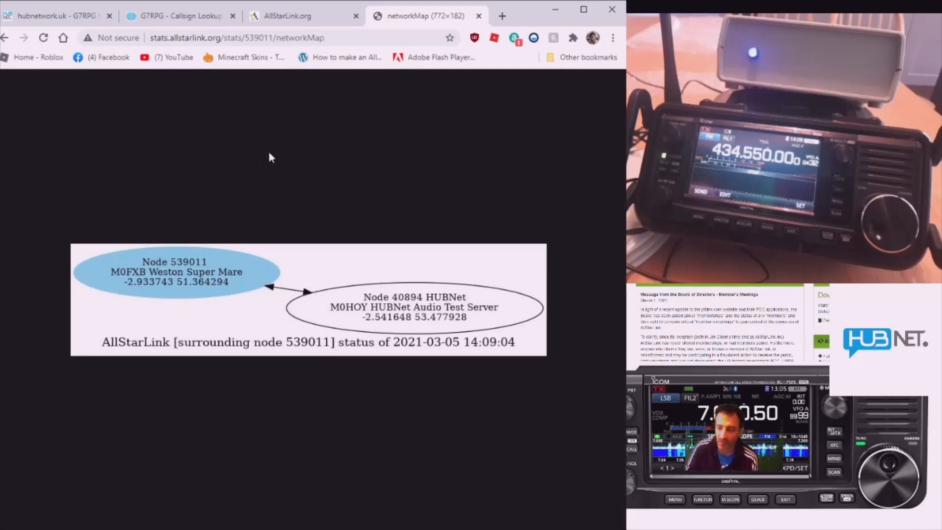
mouse_move(288, 90)
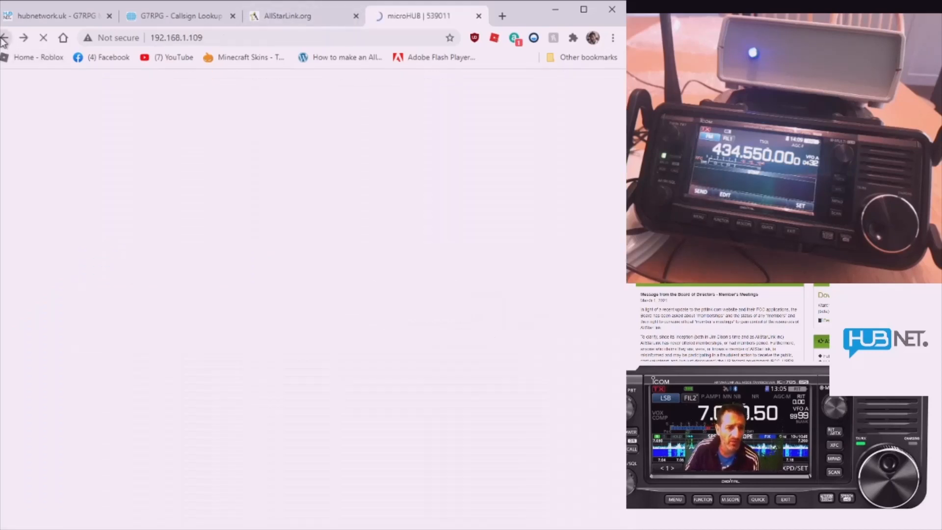
click(43, 37)
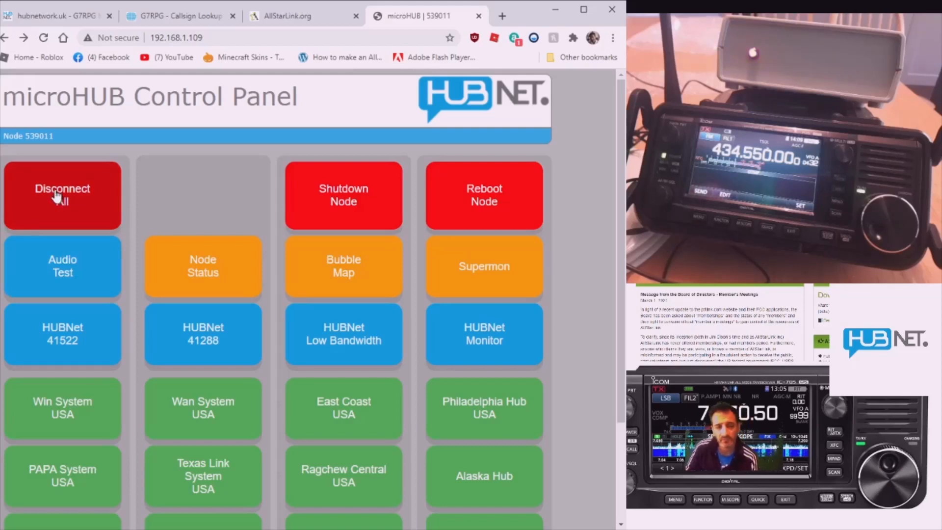
mouse_move(483, 266)
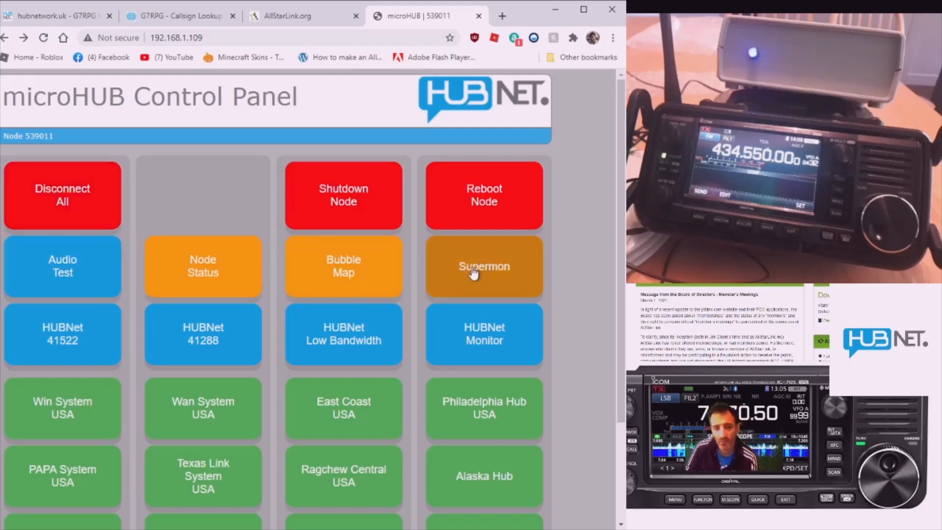
scroll(down, 3)
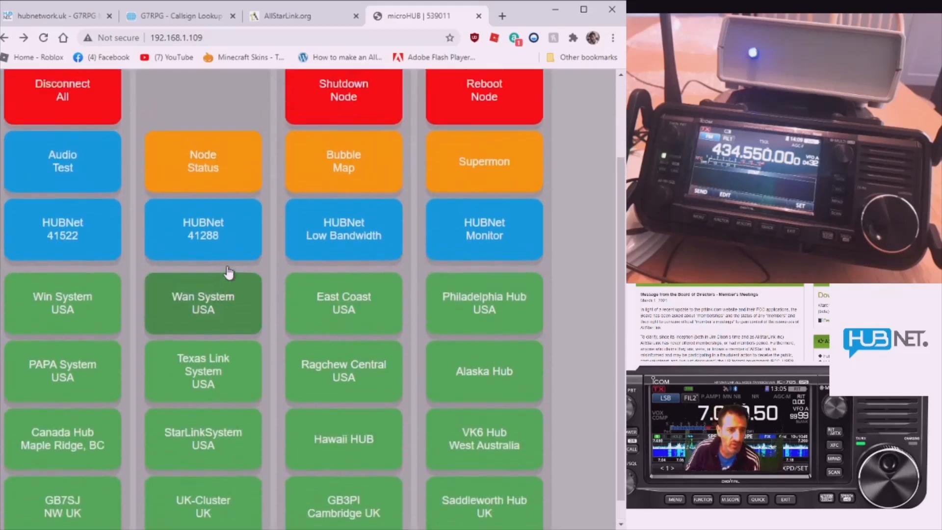
scroll(up, 3)
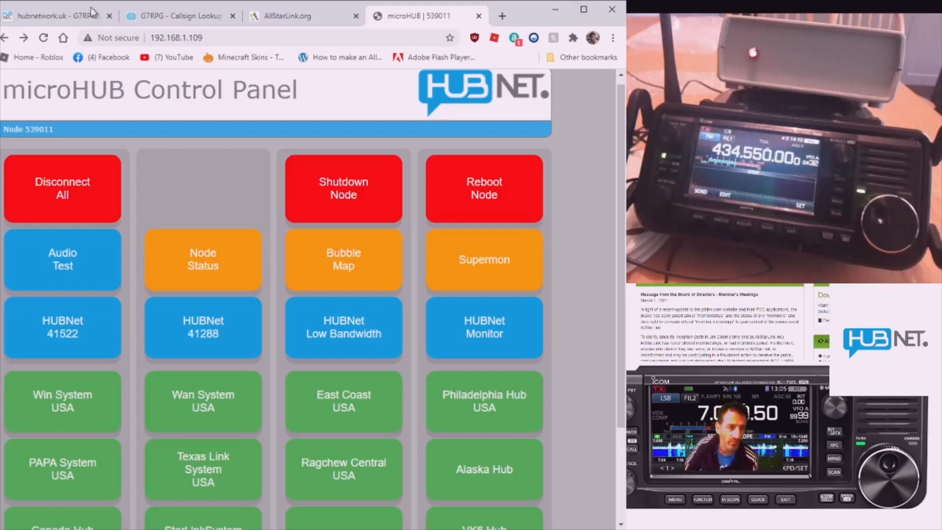
mouse_move(63, 195)
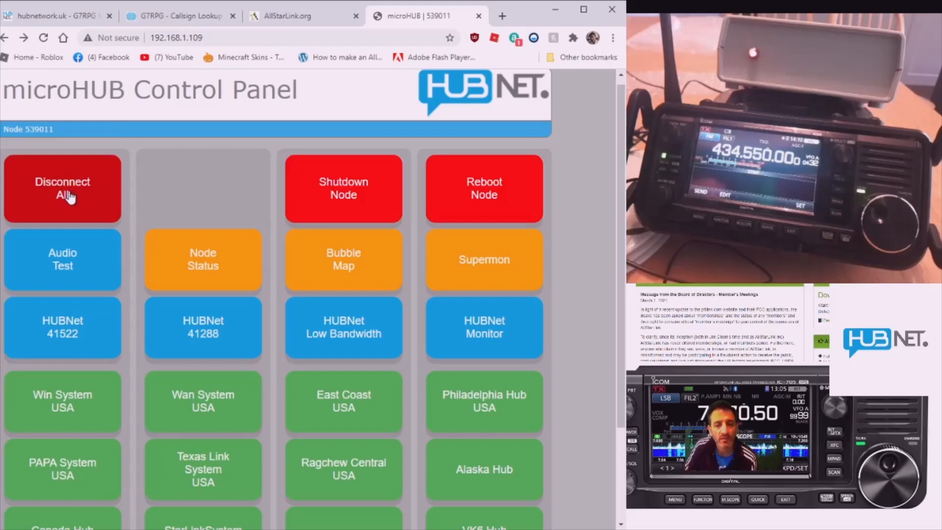
mouse_move(72, 191)
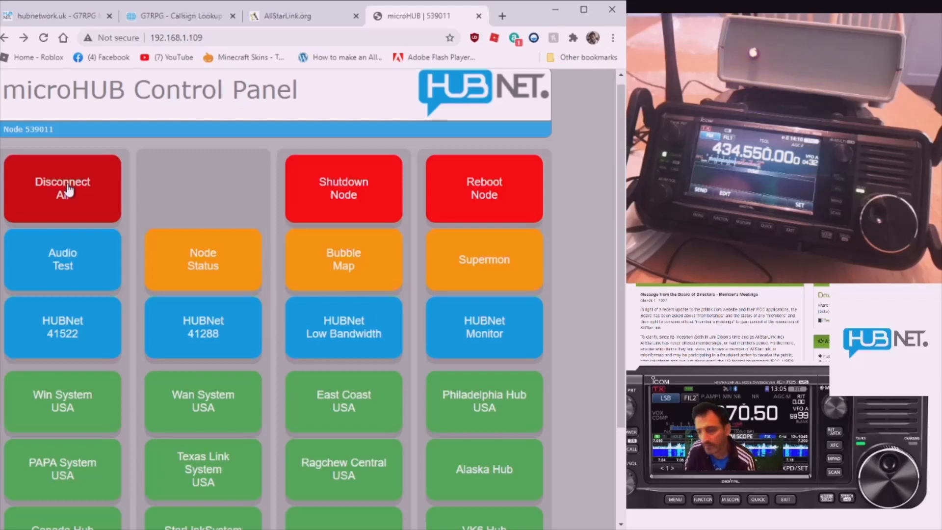
mouse_move(606, 182)
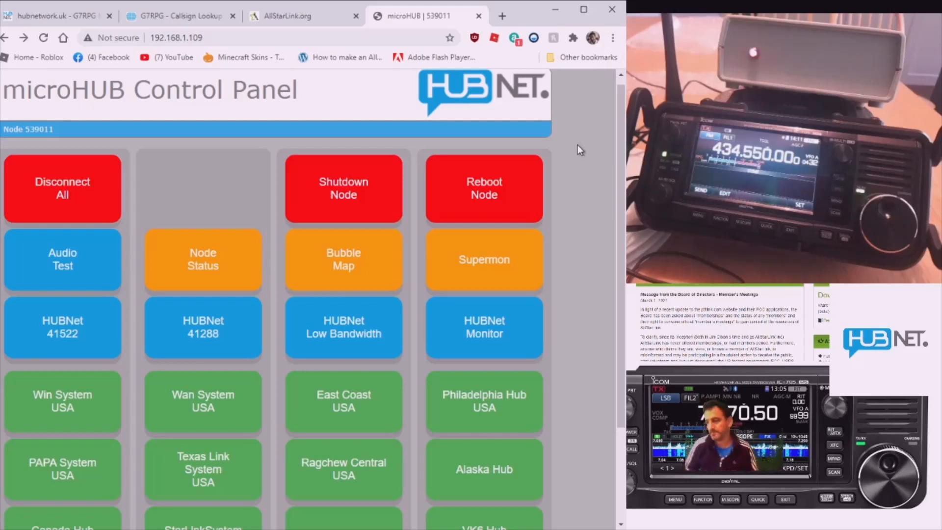
mouse_move(571, 146)
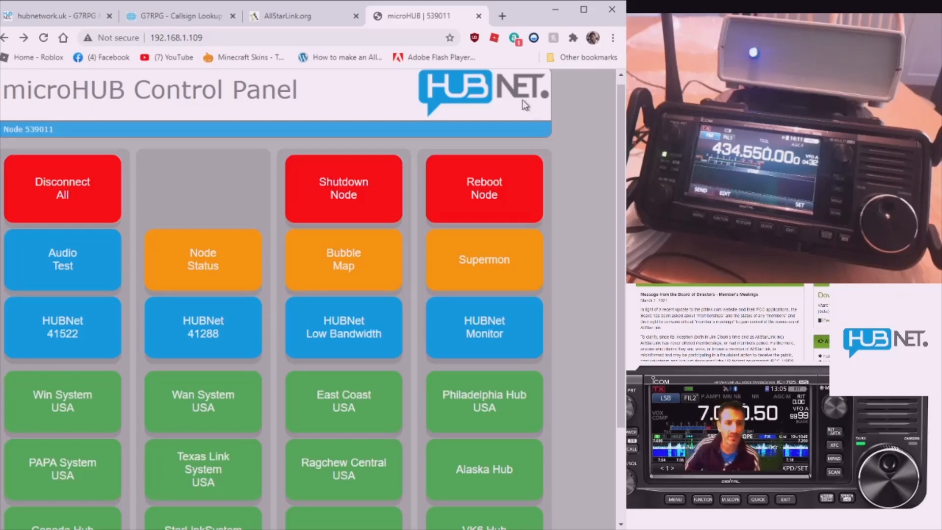
mouse_move(343, 259)
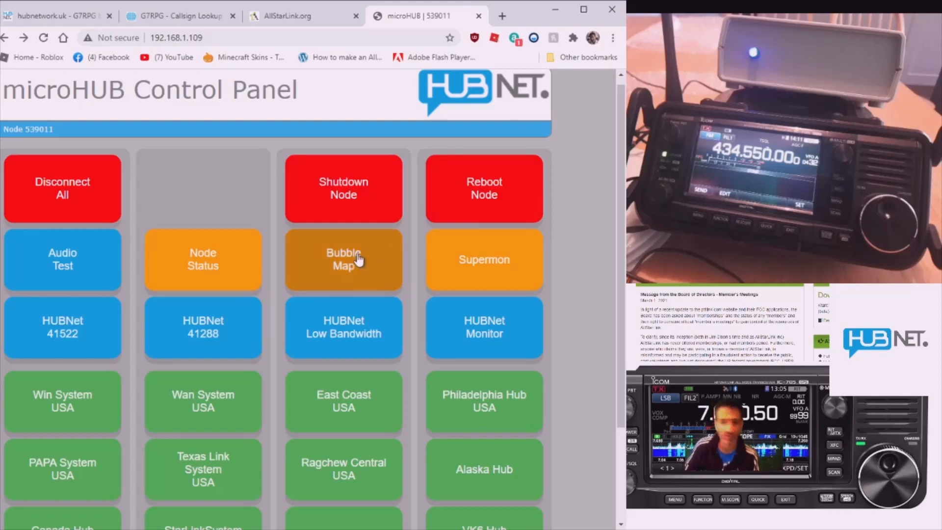
scroll(down, 3)
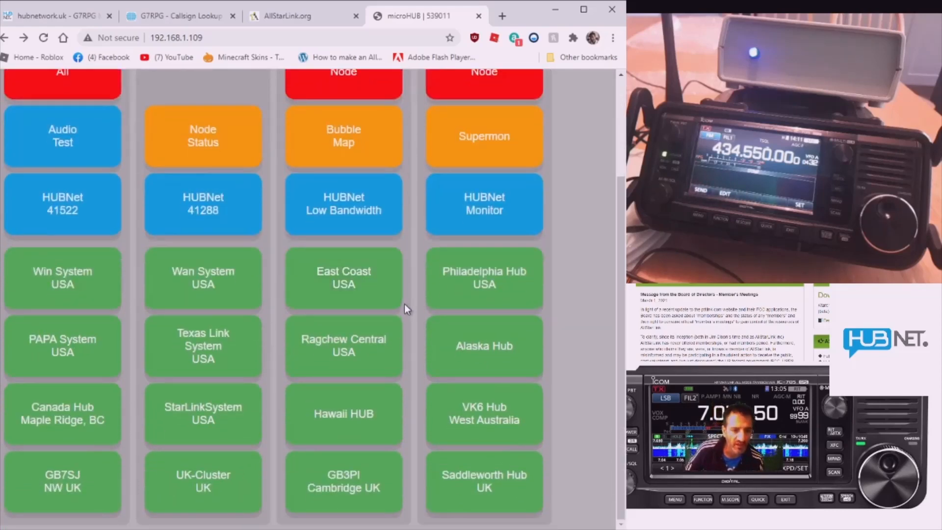
scroll(up, 3)
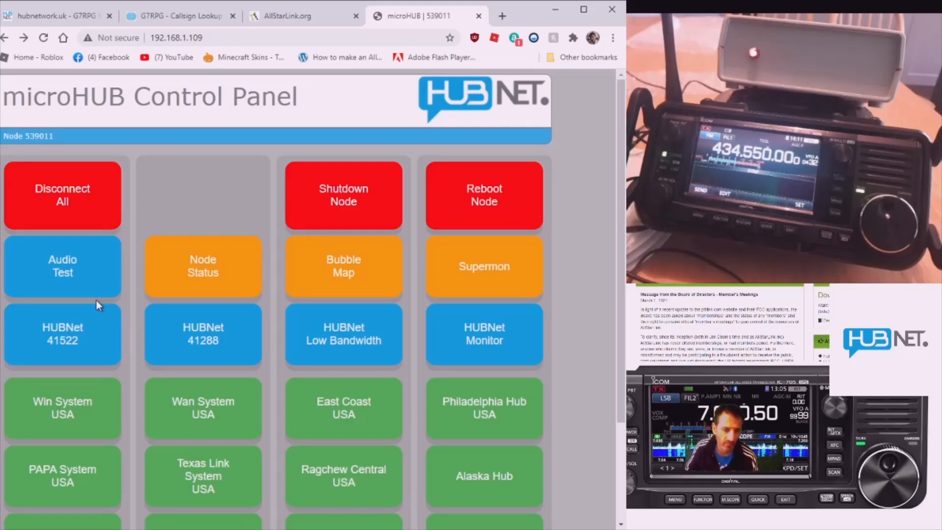
mouse_move(147, 326)
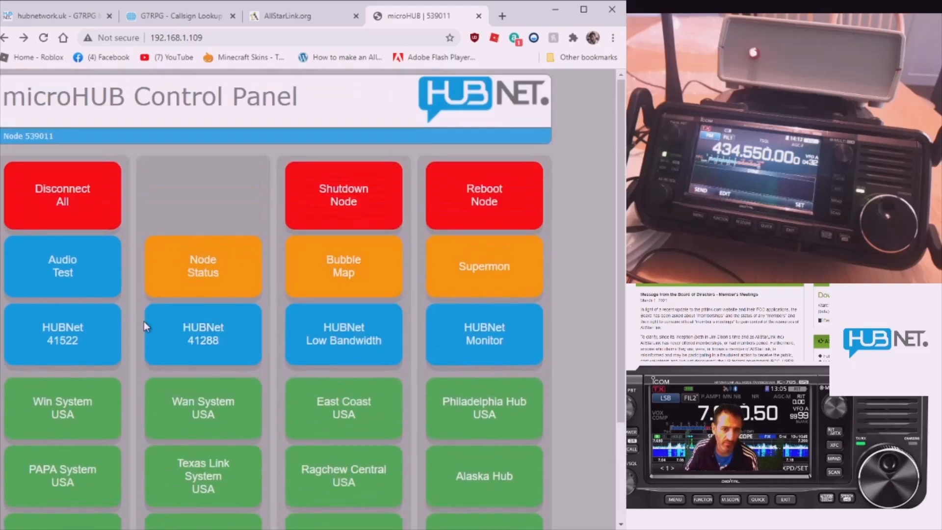